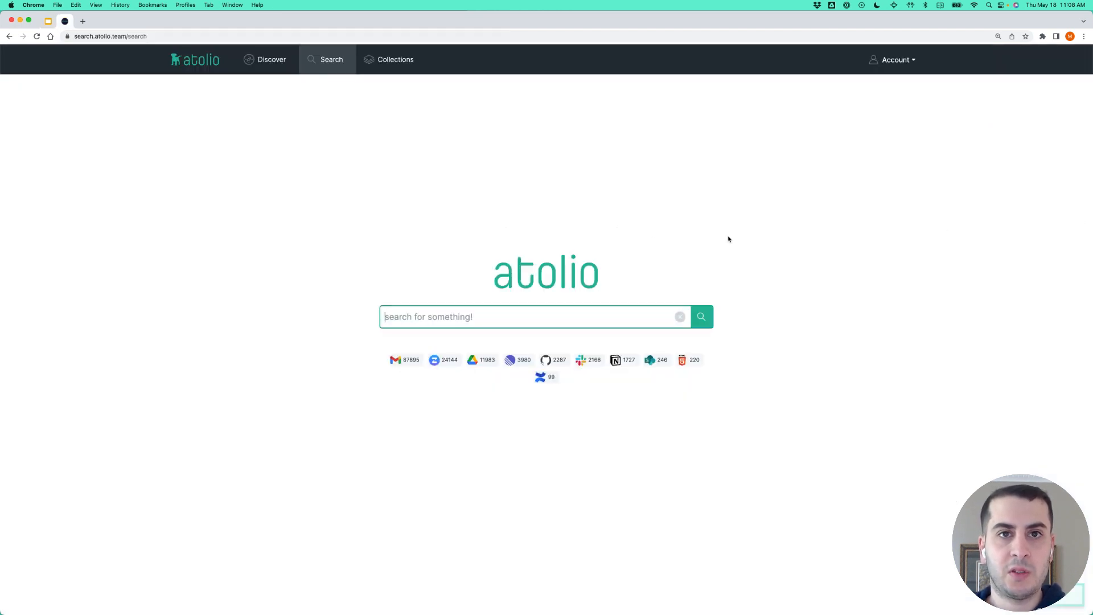
# Start the search query by entering 'sid' in the Atolio search box
pyautogui.write('sidebar')
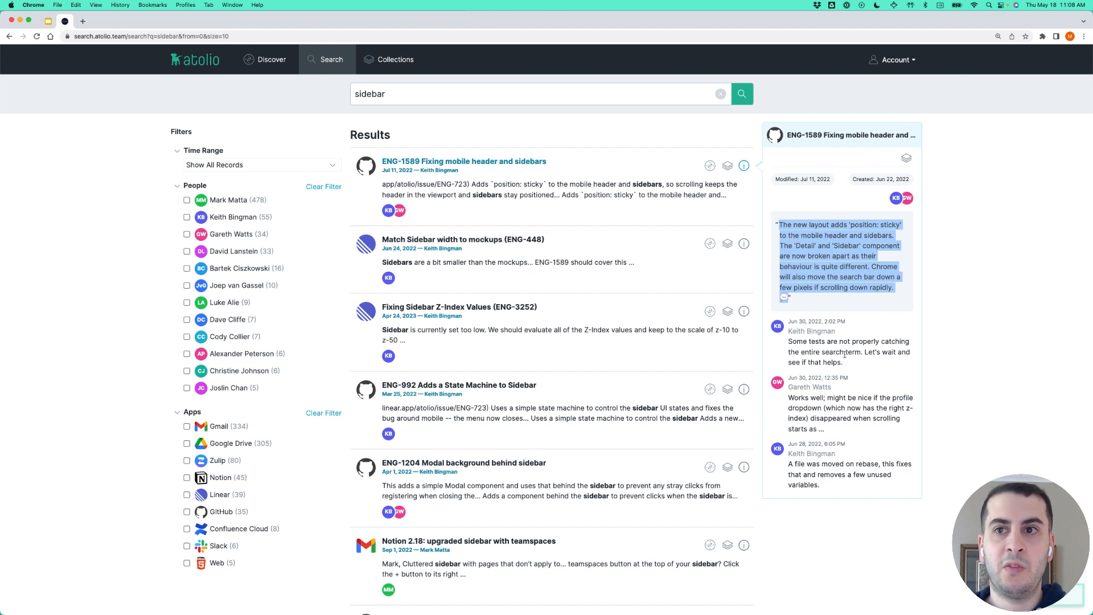
pyautogui.moveTo(843, 359)
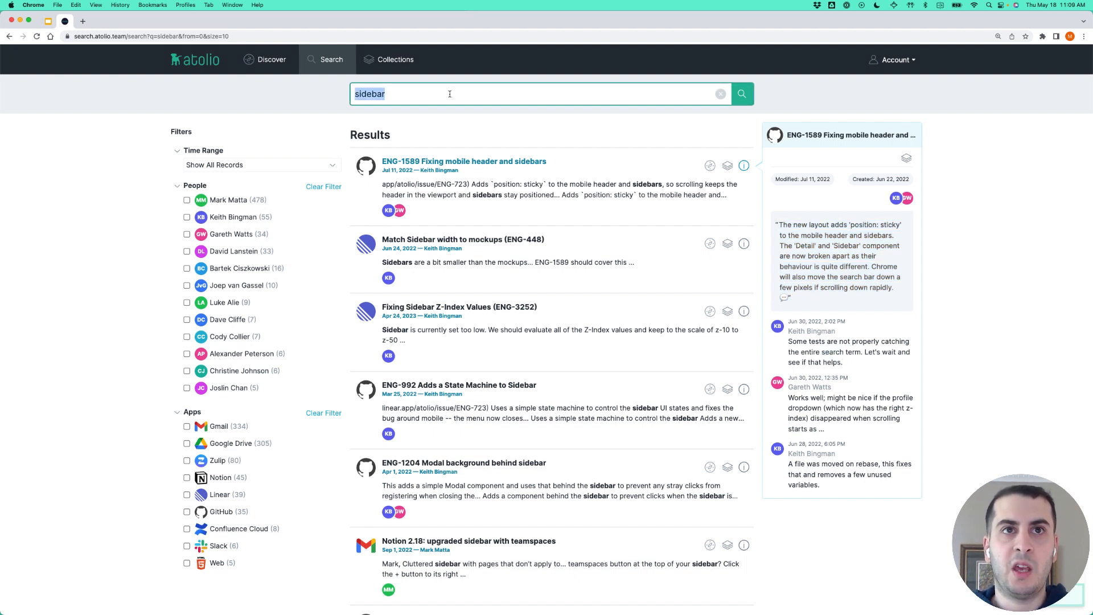
# Search Atolio for 'vespa' and show its results
pyautogui.write('vespa')
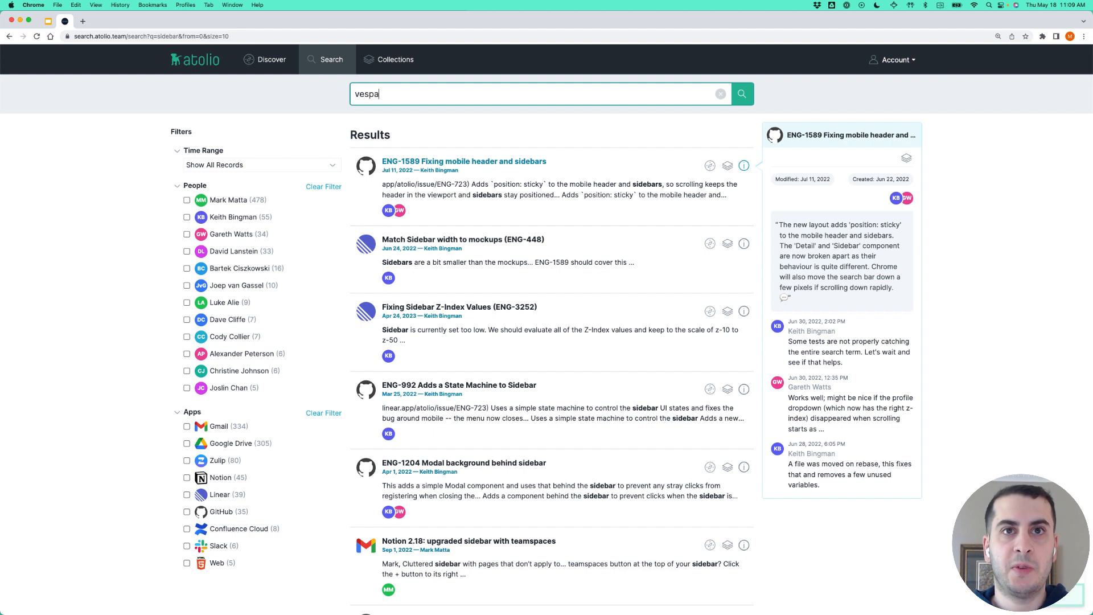
pyautogui.click(741, 93)
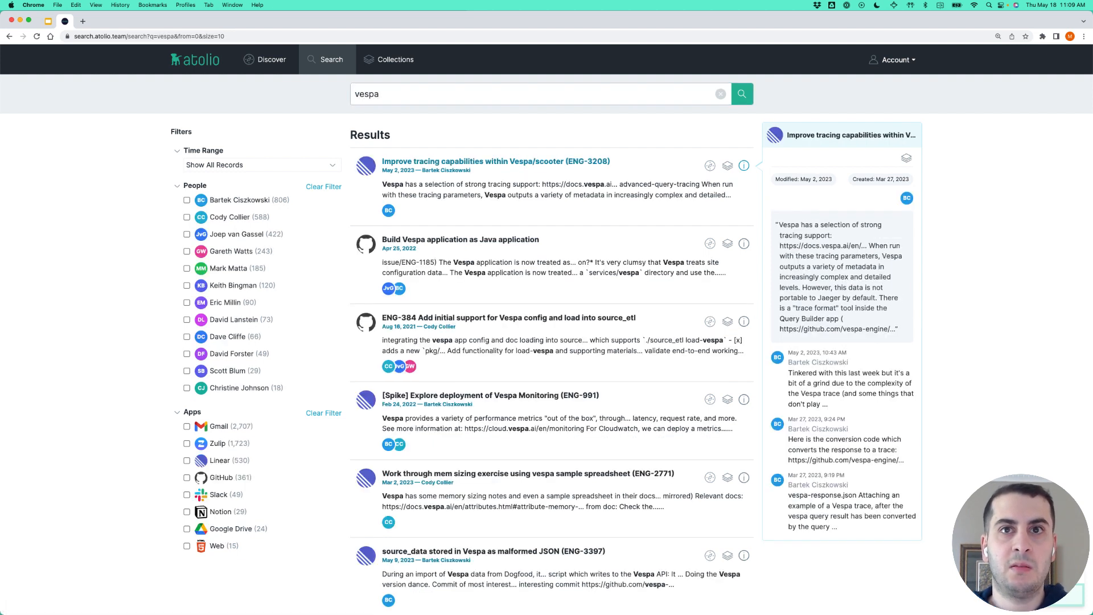
pyautogui.moveTo(459, 143)
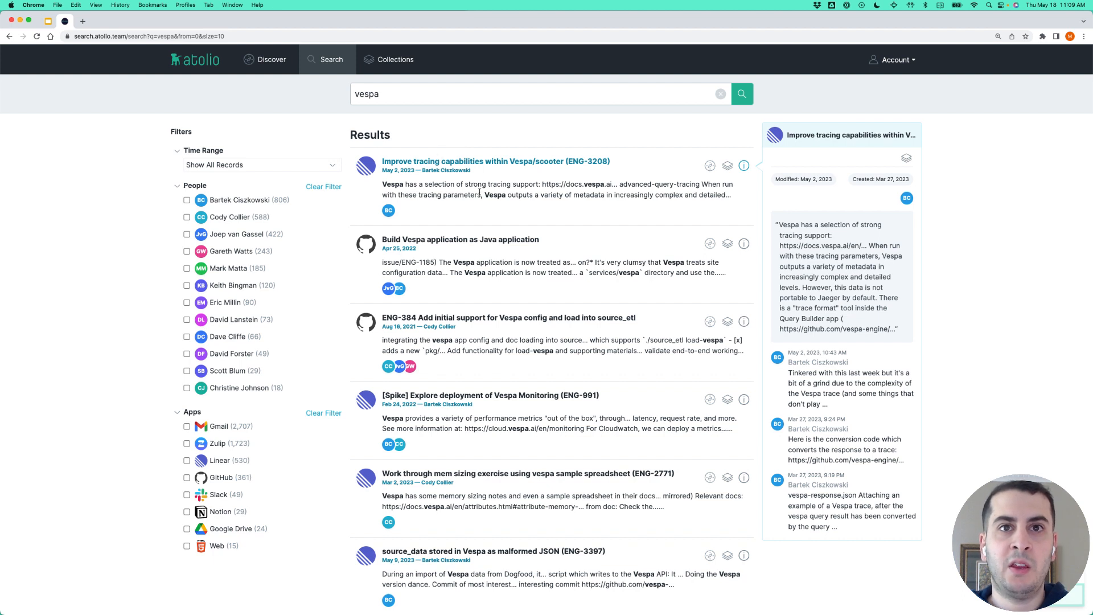
pyautogui.moveTo(487, 221)
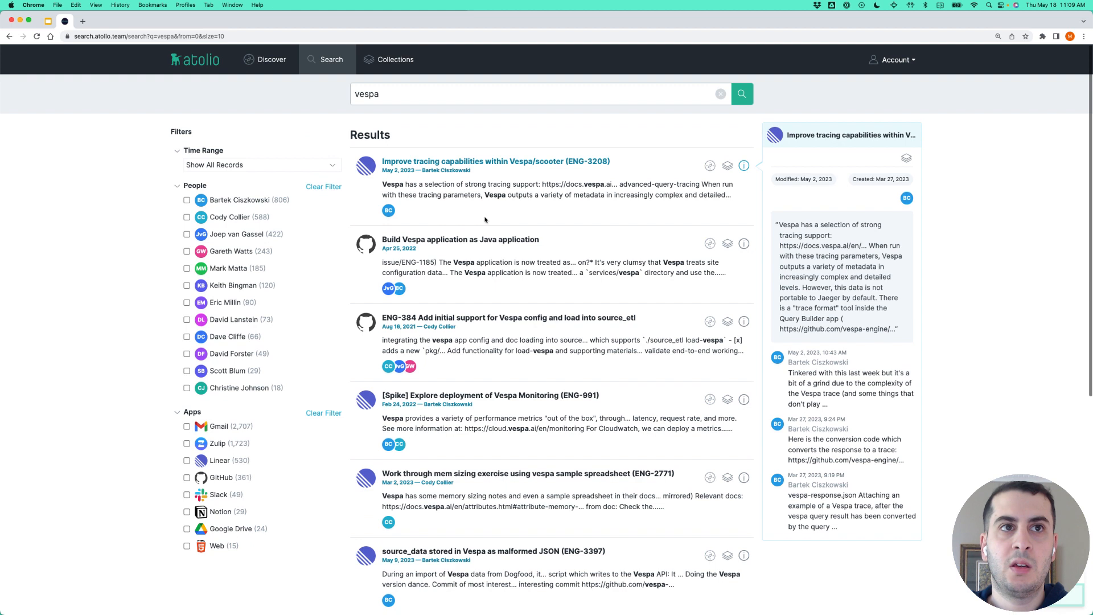
pyautogui.moveTo(269, 169)
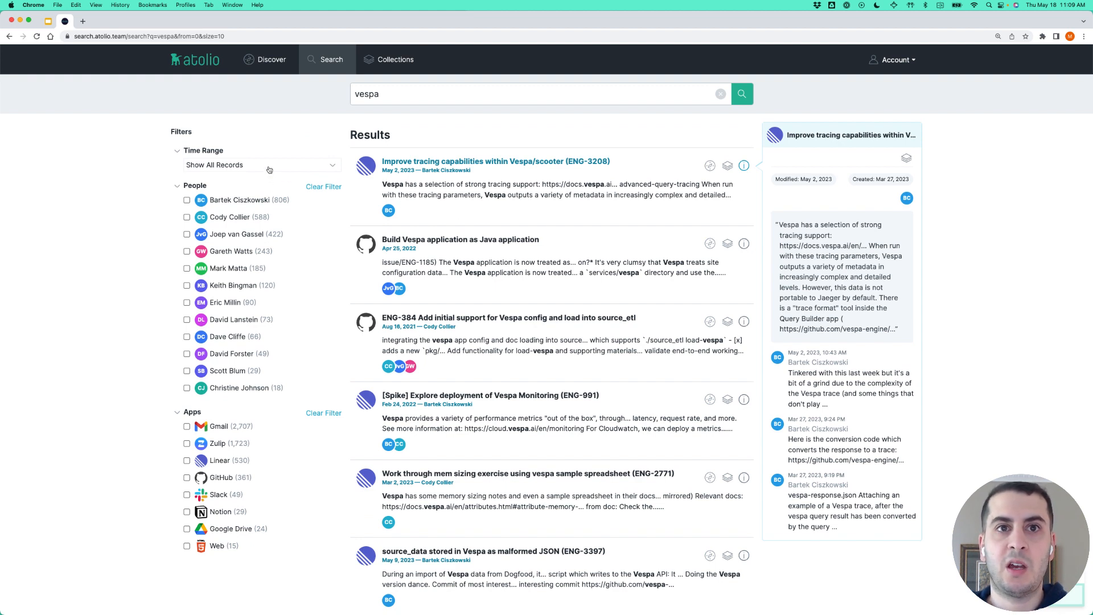
# Filter vespa results to Last 30 Days, briefly toggling the top person filter on and off
pyautogui.click(262, 164)
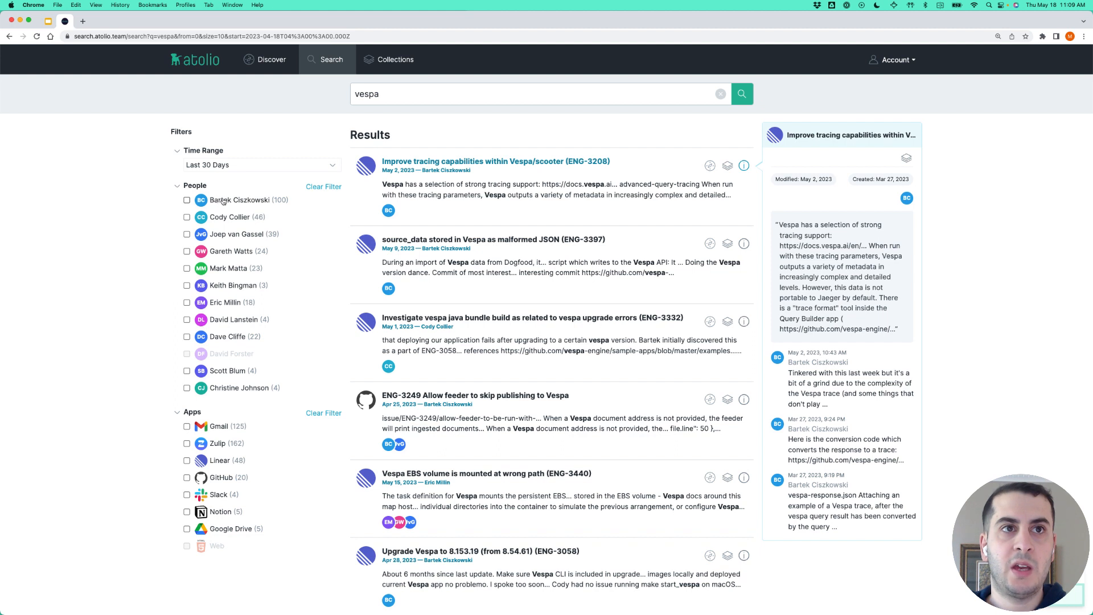
pyautogui.click(187, 200)
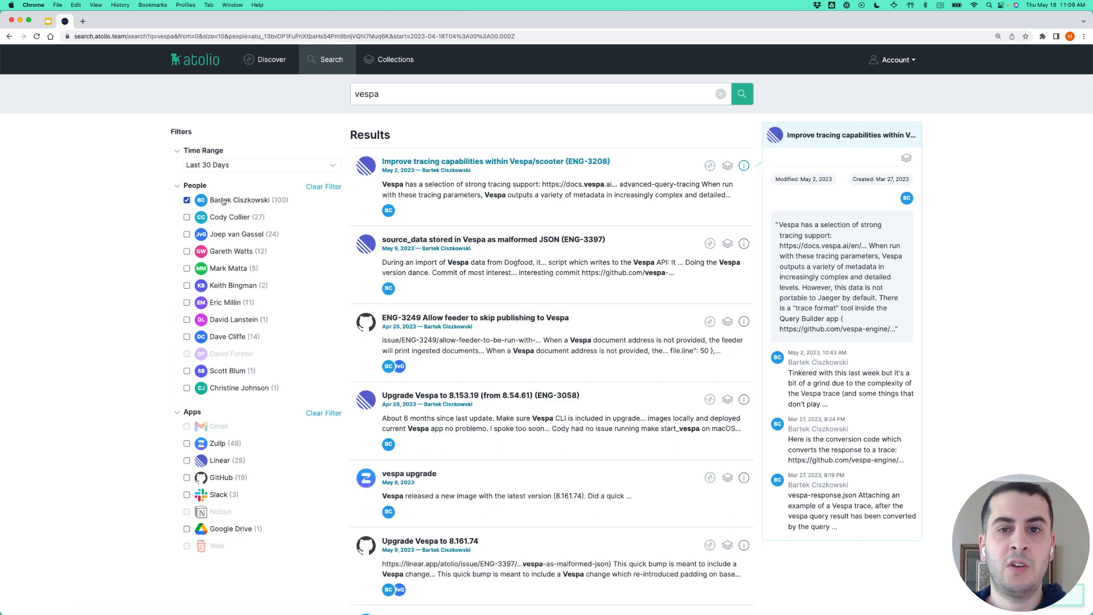
pyautogui.click(187, 200)
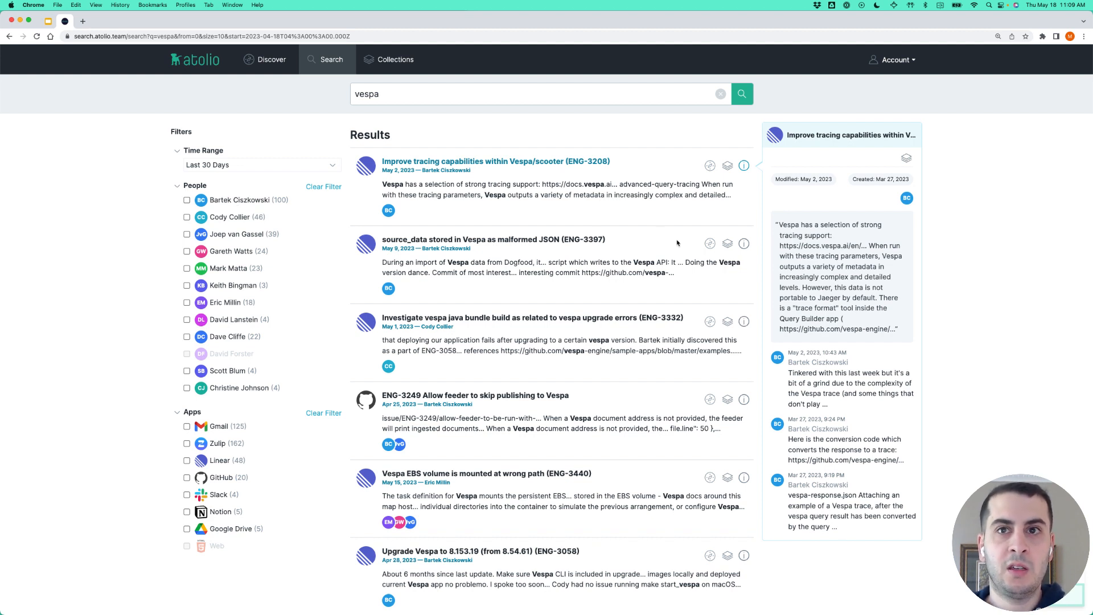
pyautogui.scroll(-3)
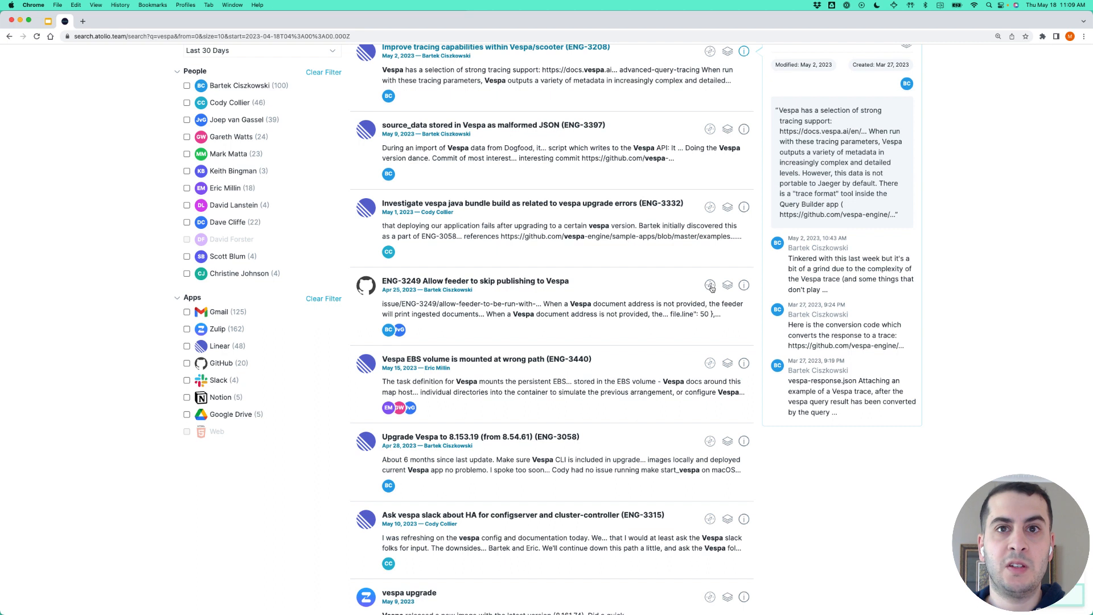
# Add the ENG-3249 'Allow feeder to skip publishing to Vespa' result to the Vespa collection
pyautogui.click(728, 285)
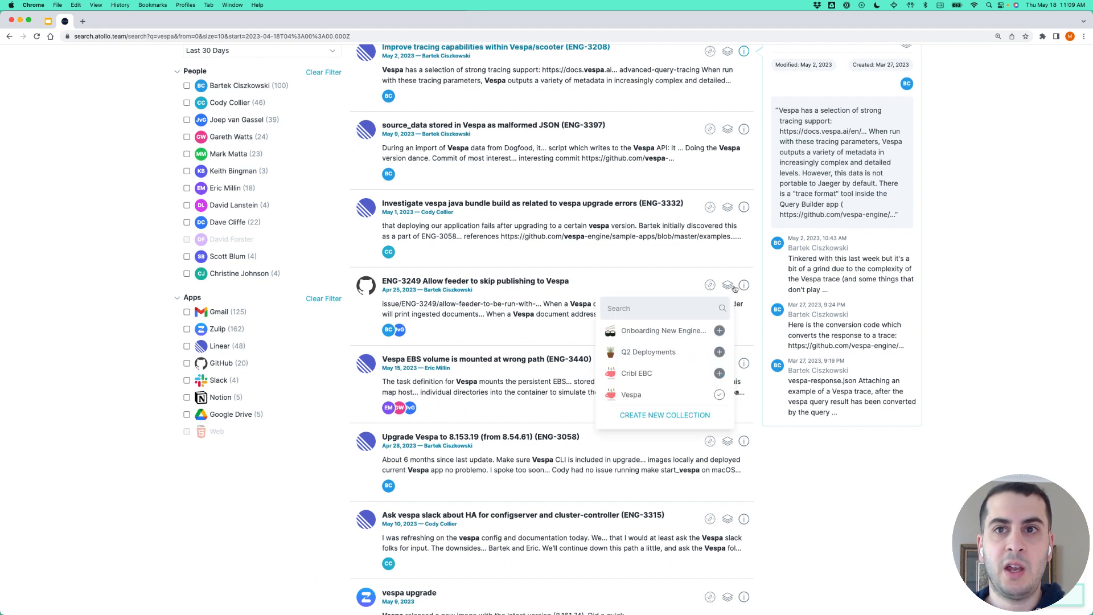
pyautogui.scroll(-3)
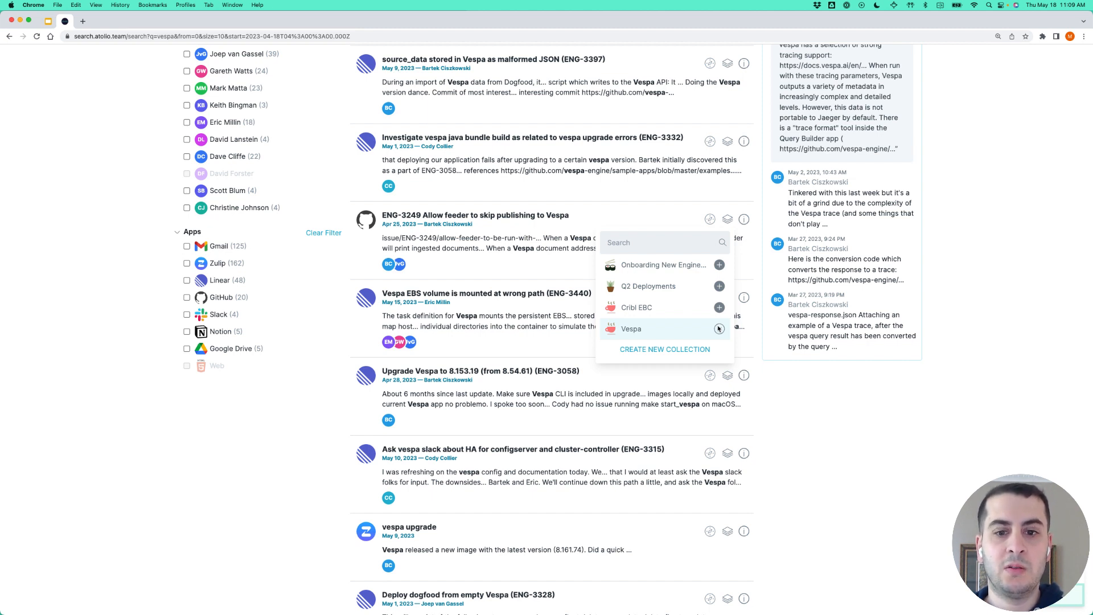
pyautogui.click(719, 328)
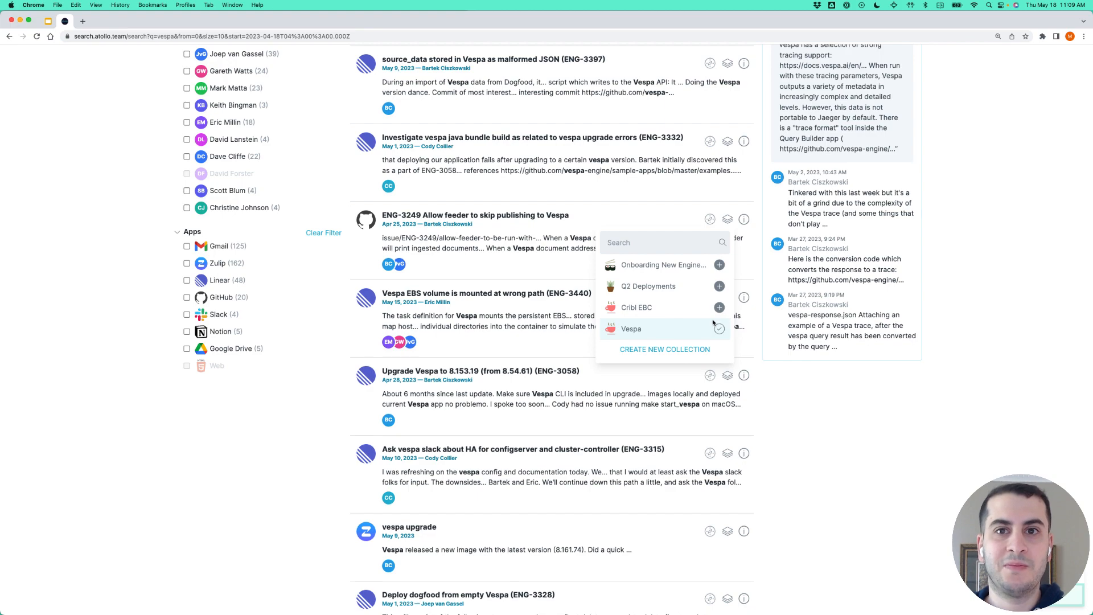